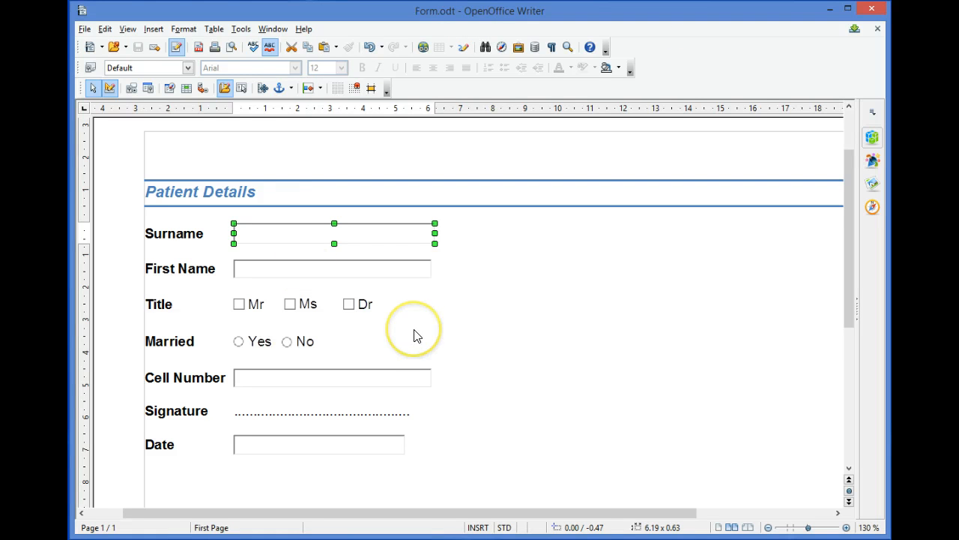
pyautogui.moveTo(270, 187)
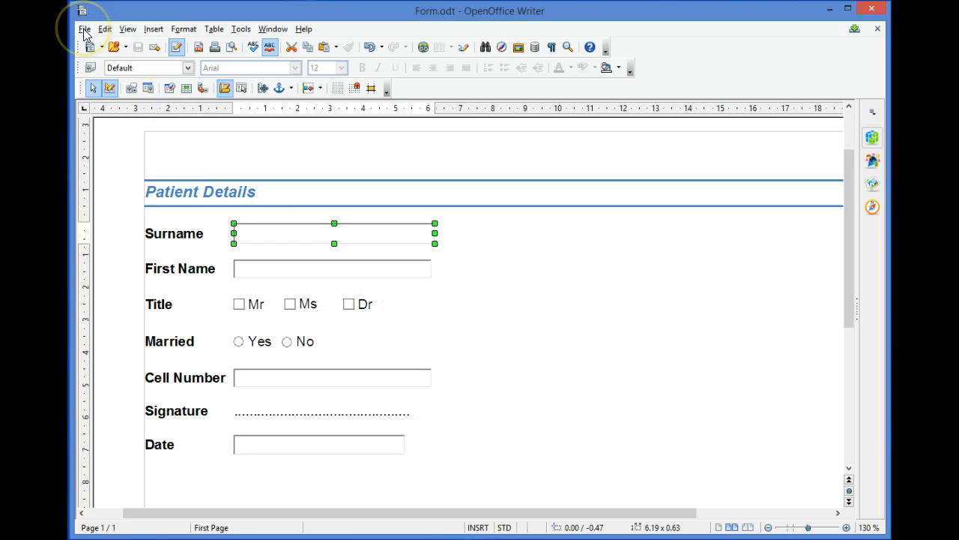
# Step: Show the File menu over the Patient Details form, with Export as PDF listed
pyautogui.click(84, 29)
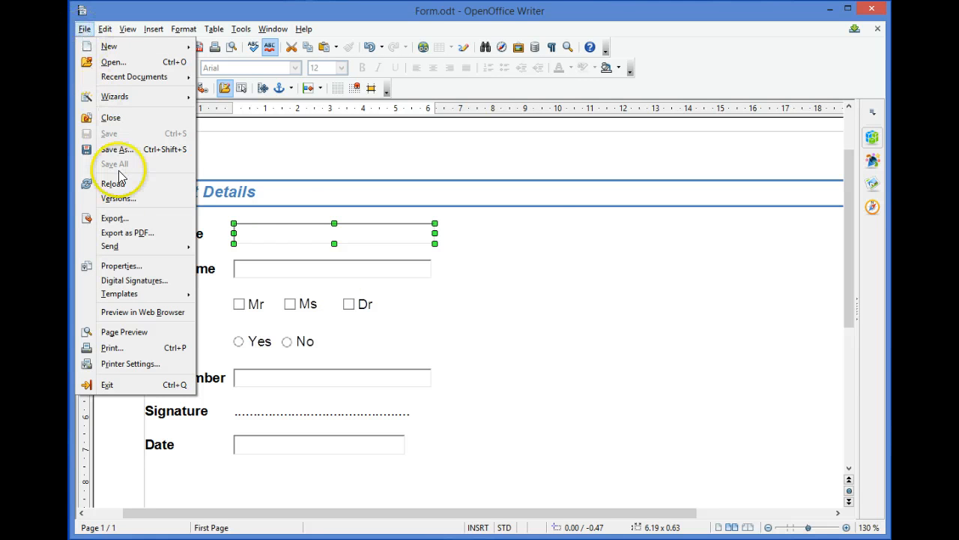
pyautogui.moveTo(127, 233)
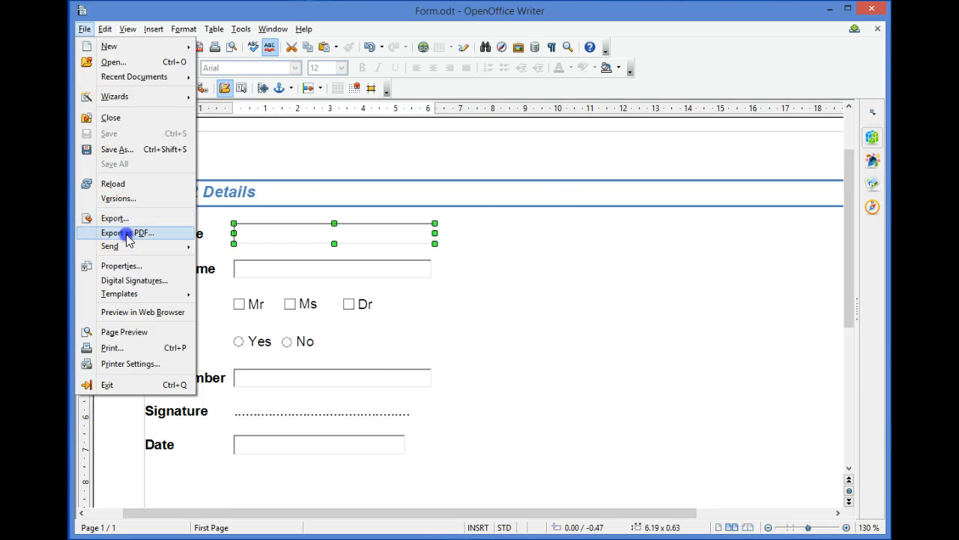
# Step: Export as PDF with Create PDF form enabled and submit format set to XML
pyautogui.click(127, 233)
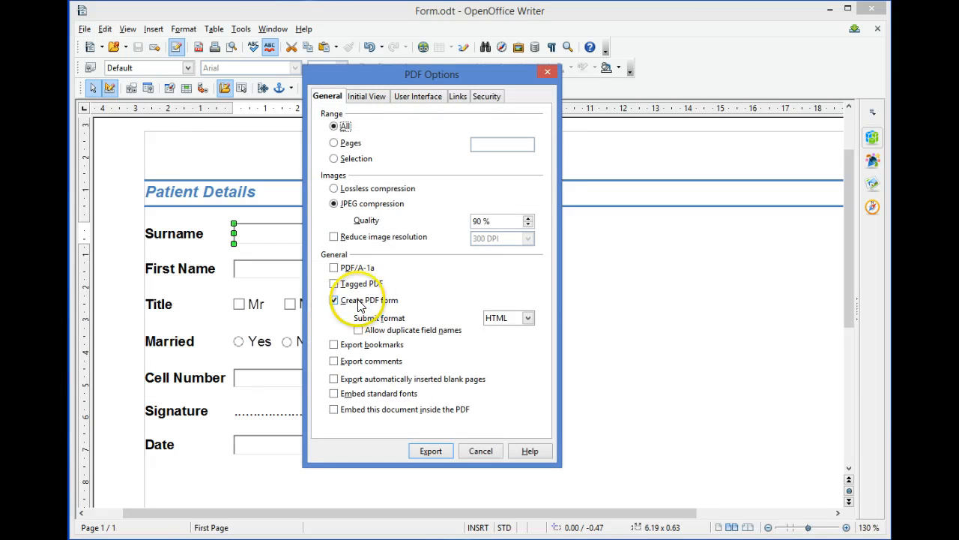
pyautogui.click(333, 300)
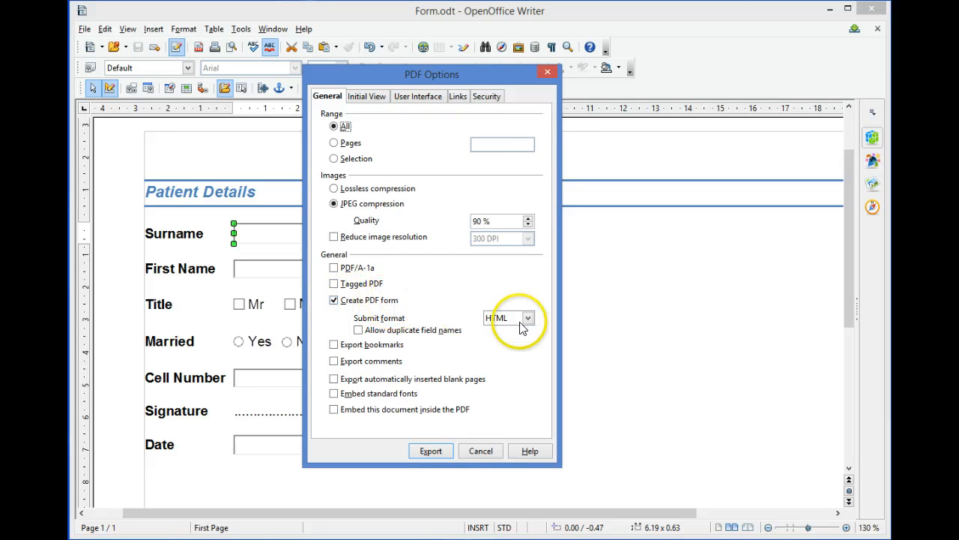
pyautogui.click(528, 318)
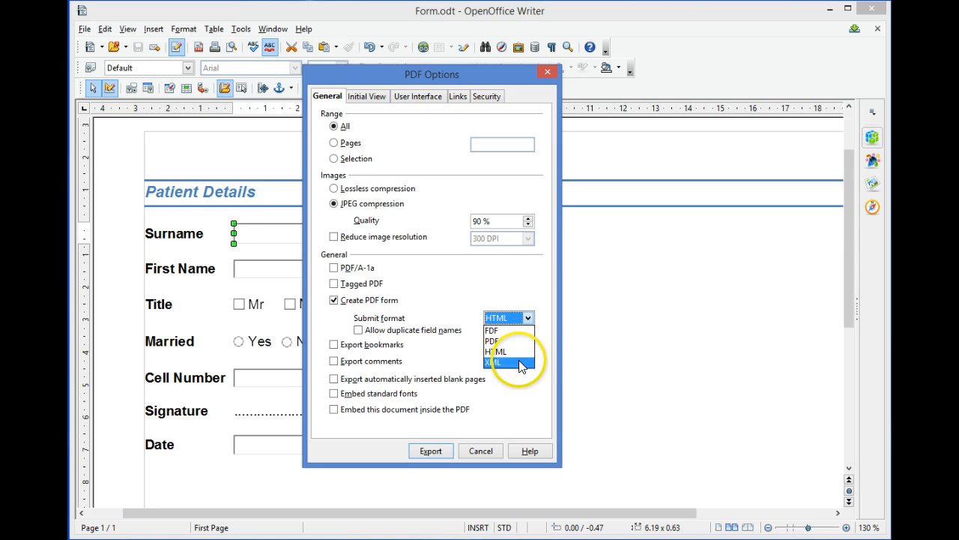
pyautogui.click(495, 362)
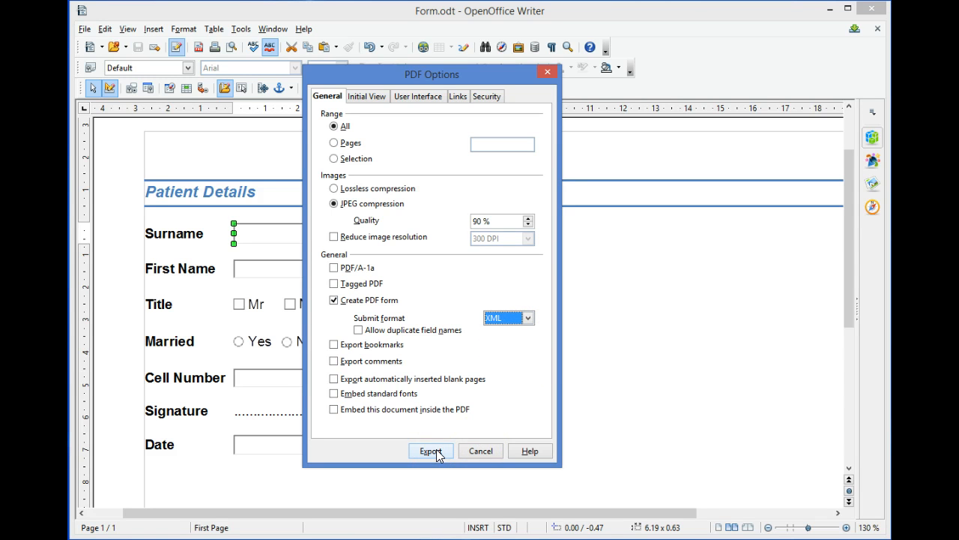
pyautogui.click(430, 450)
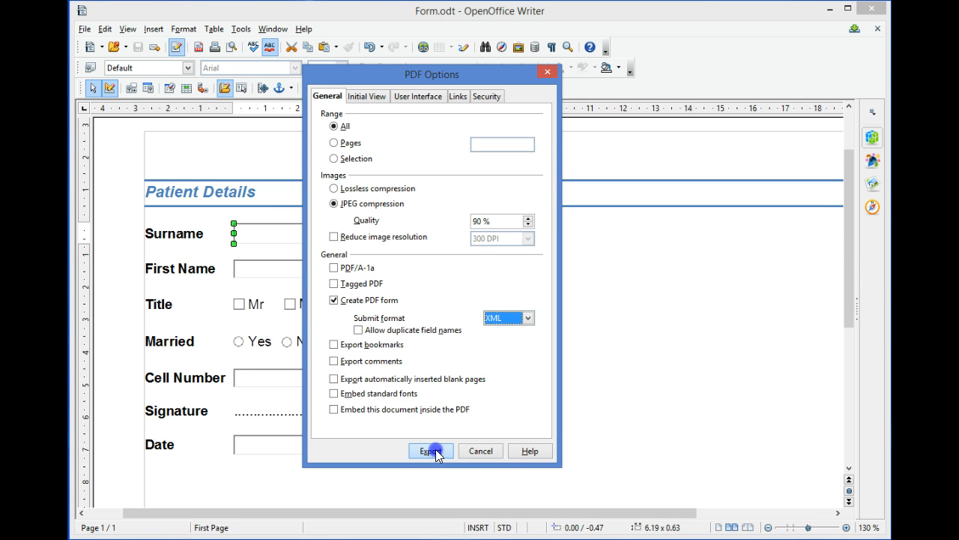
pyautogui.click(429, 451)
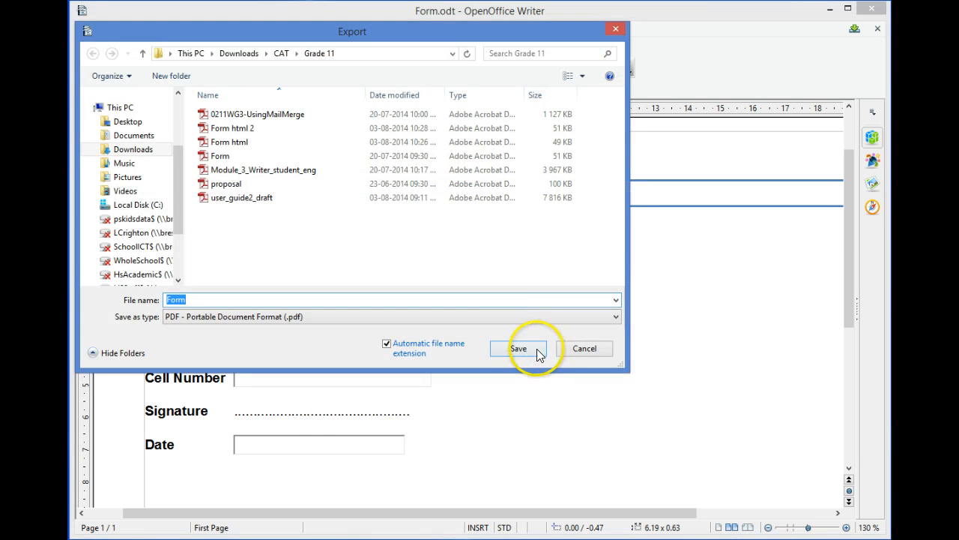
# Step: Save the exported PDF as 'Patient Form' in the Grade 11 folder
pyautogui.click(518, 348)
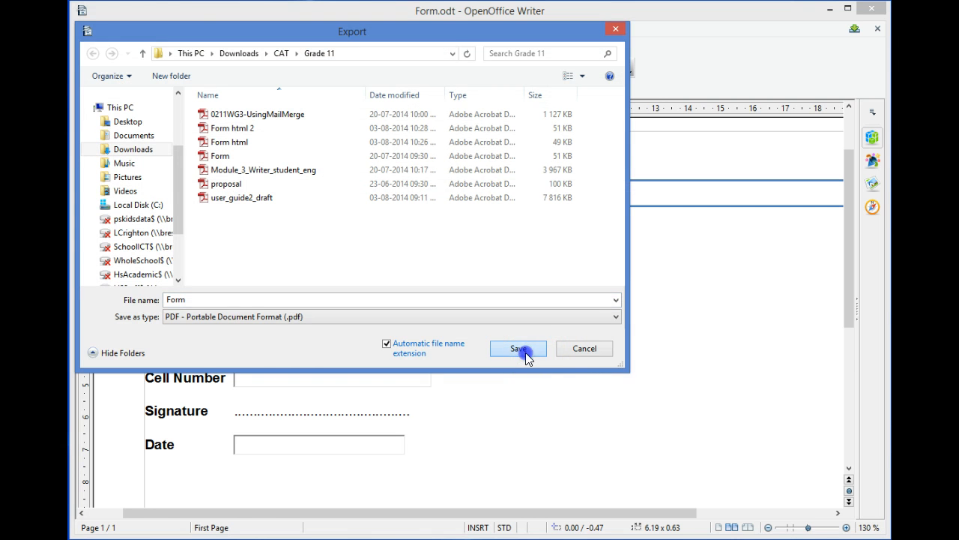
pyautogui.click(255, 299)
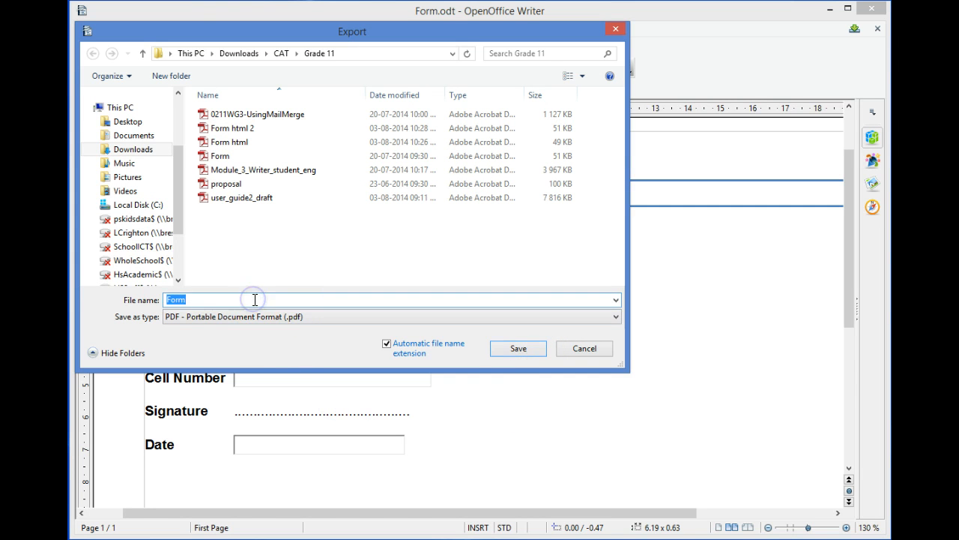
pyautogui.write('Patient')
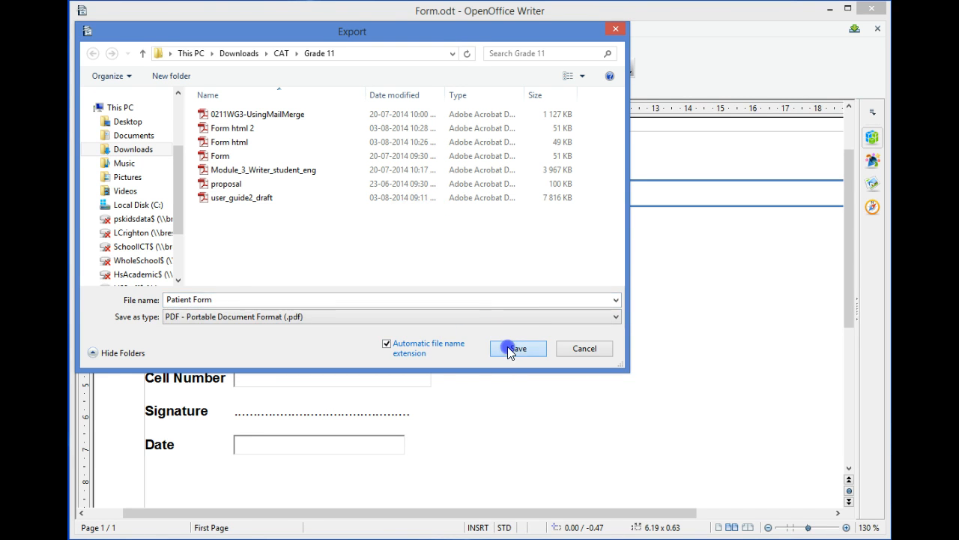
pyautogui.click(515, 348)
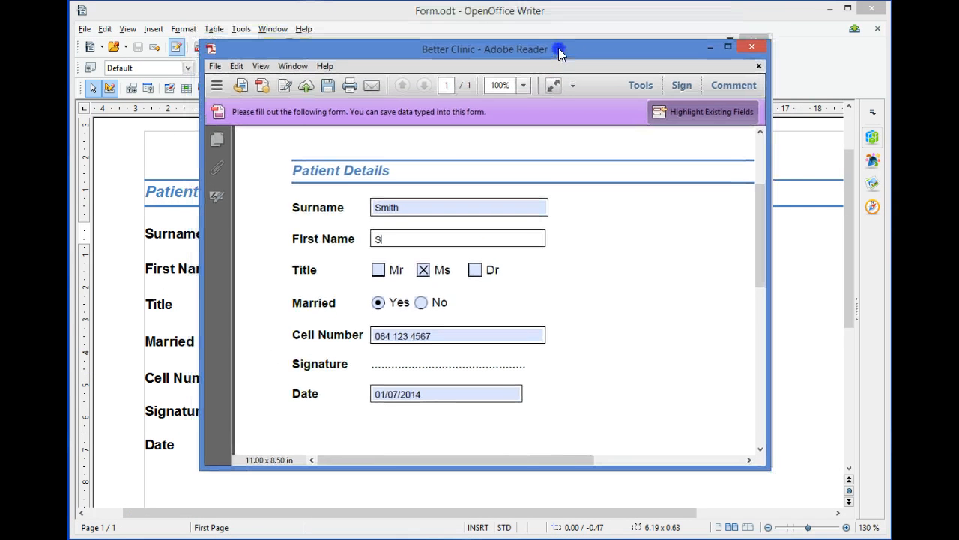
pyautogui.moveTo(468, 251)
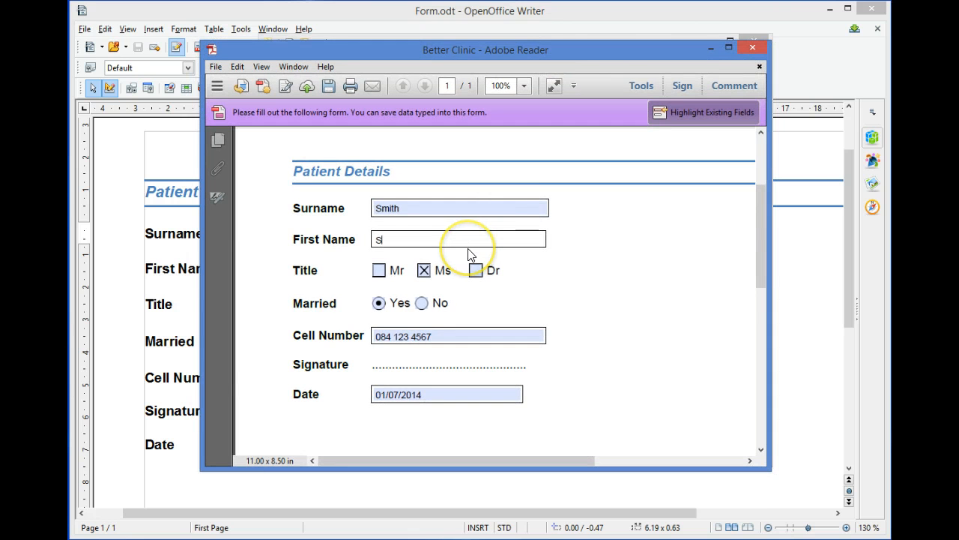
# Step: In Adobe Reader, Save As the filled form as 'Patient Form - sarah' in Grade 11
pyautogui.write('arah')
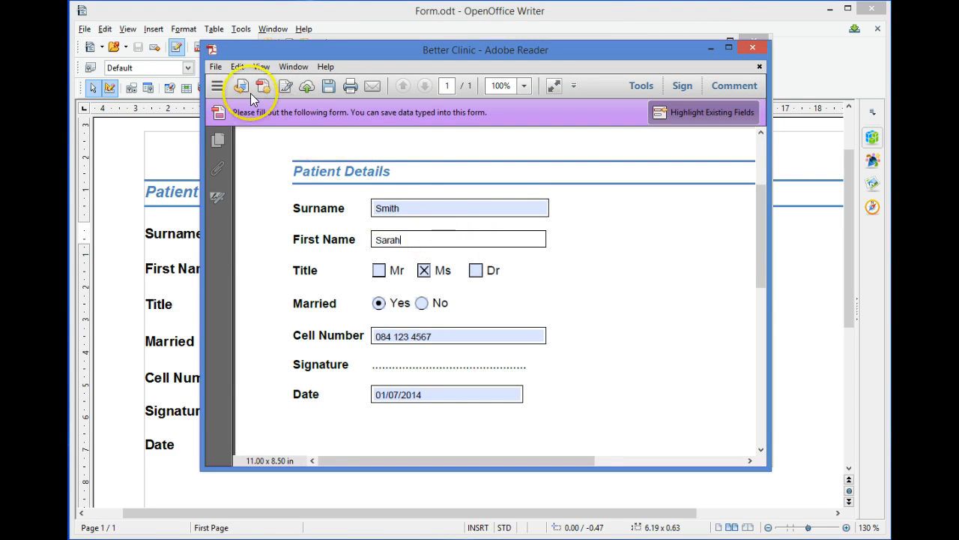
pyautogui.click(215, 67)
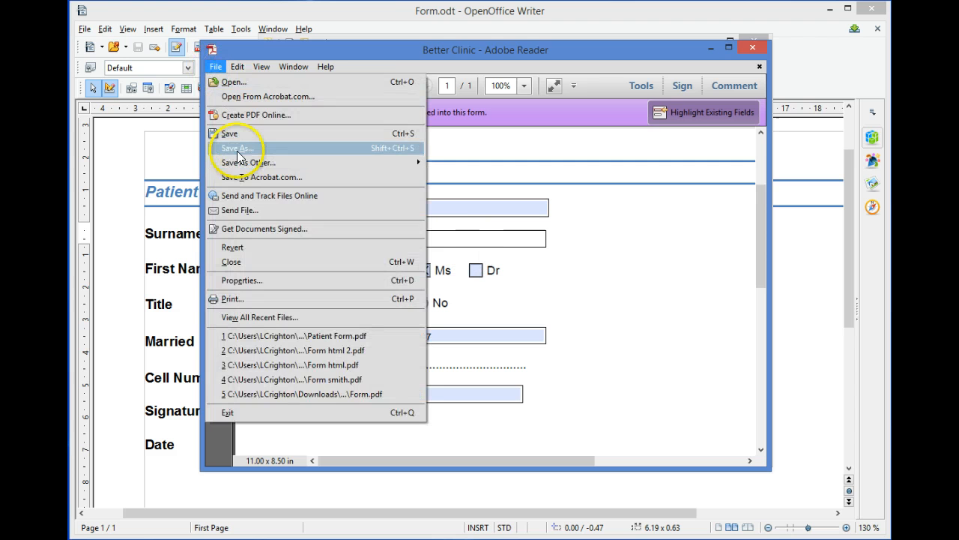
pyautogui.click(237, 148)
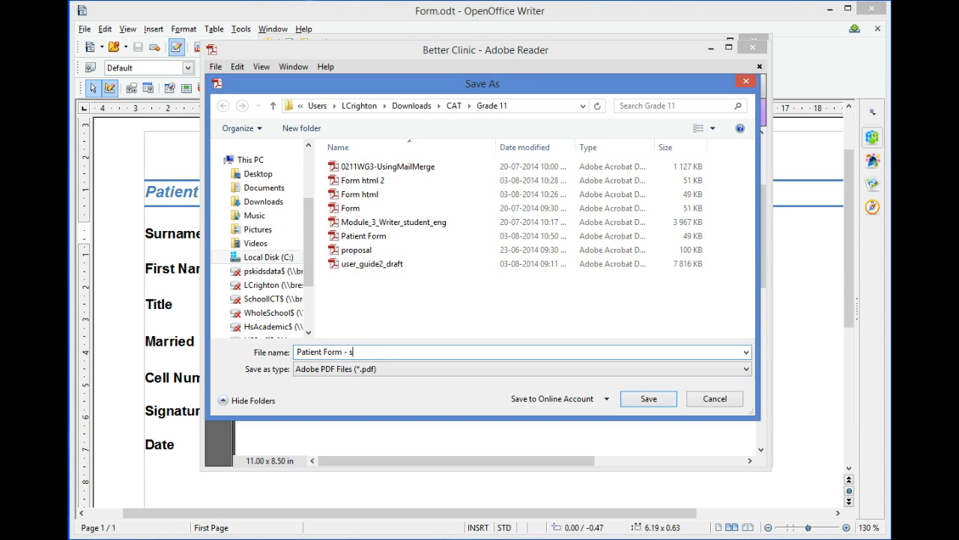
pyautogui.write('arah')
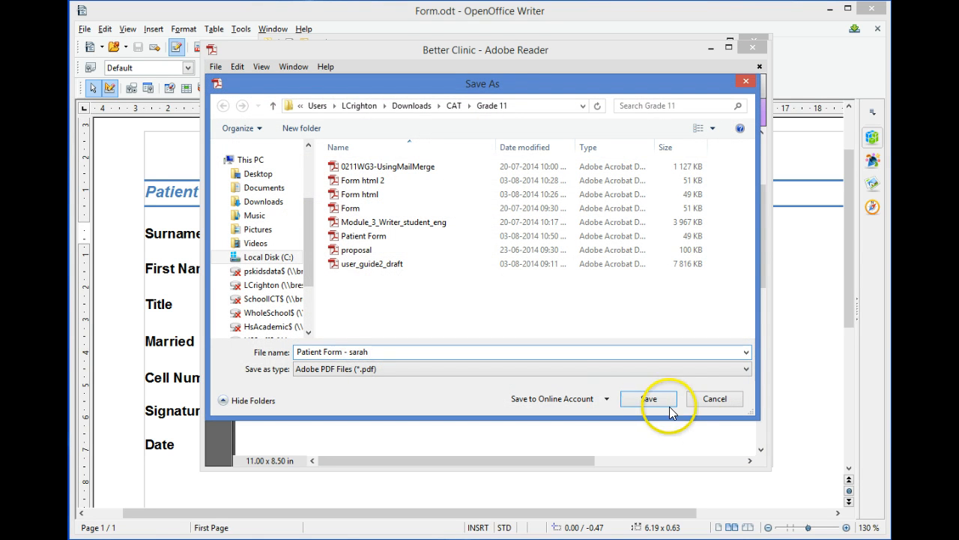
pyautogui.click(648, 397)
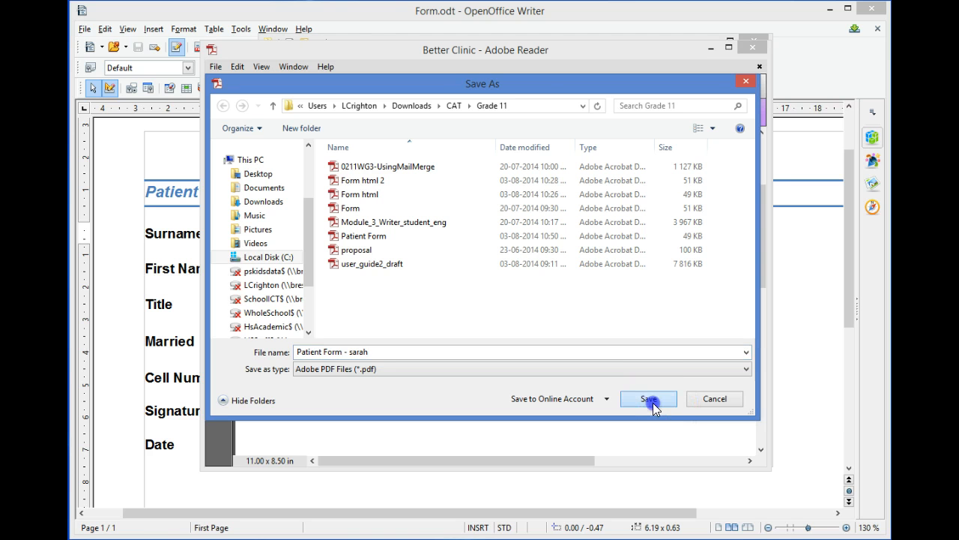
pyautogui.click(647, 398)
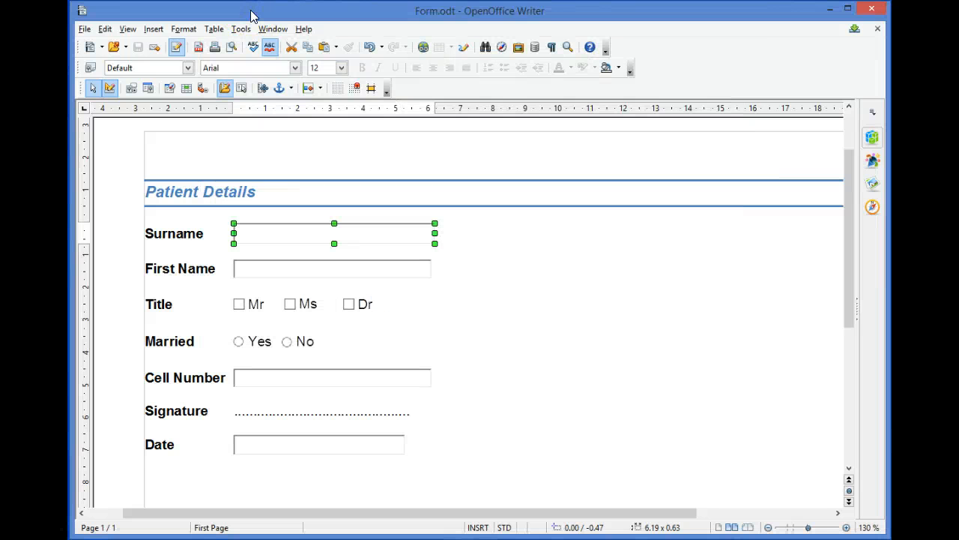
pyautogui.click(272, 28)
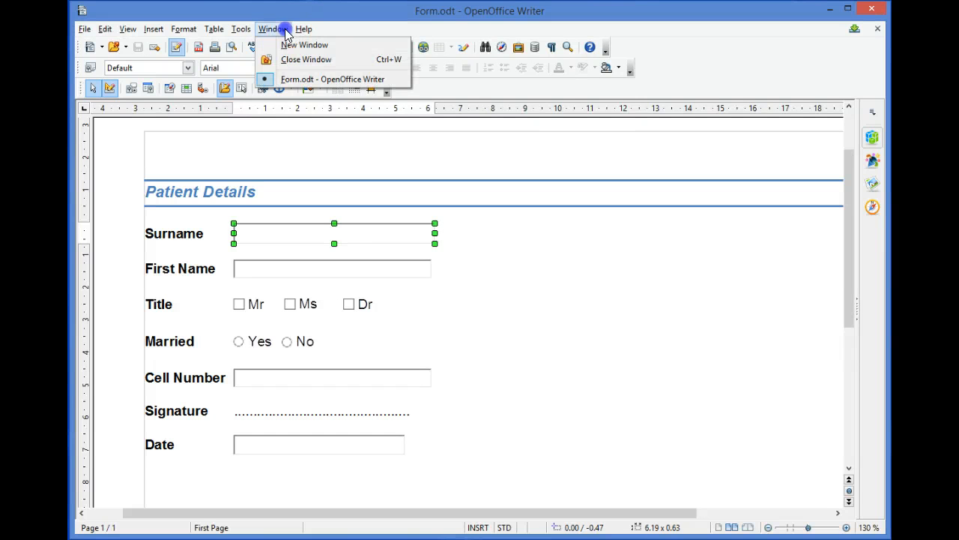
pyautogui.click(240, 28)
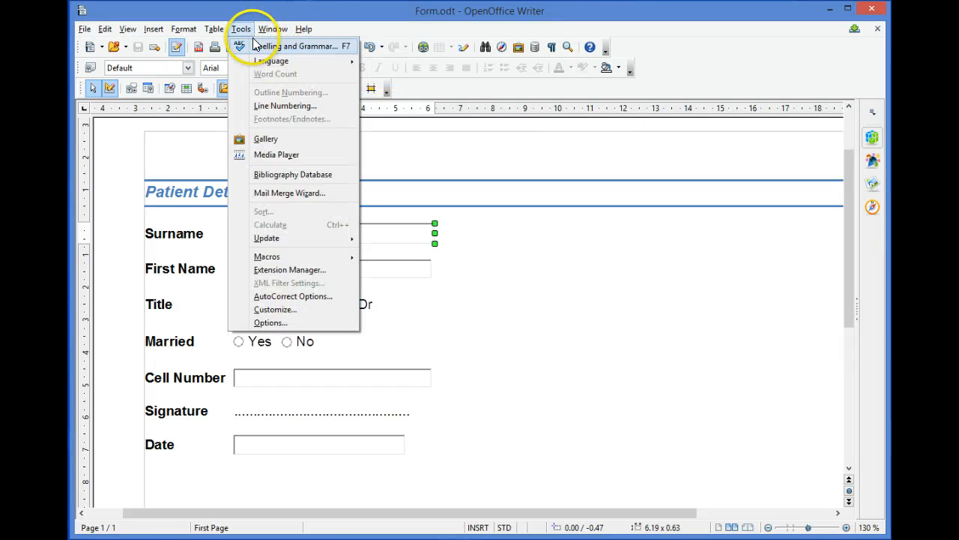
pyautogui.moveTo(290, 270)
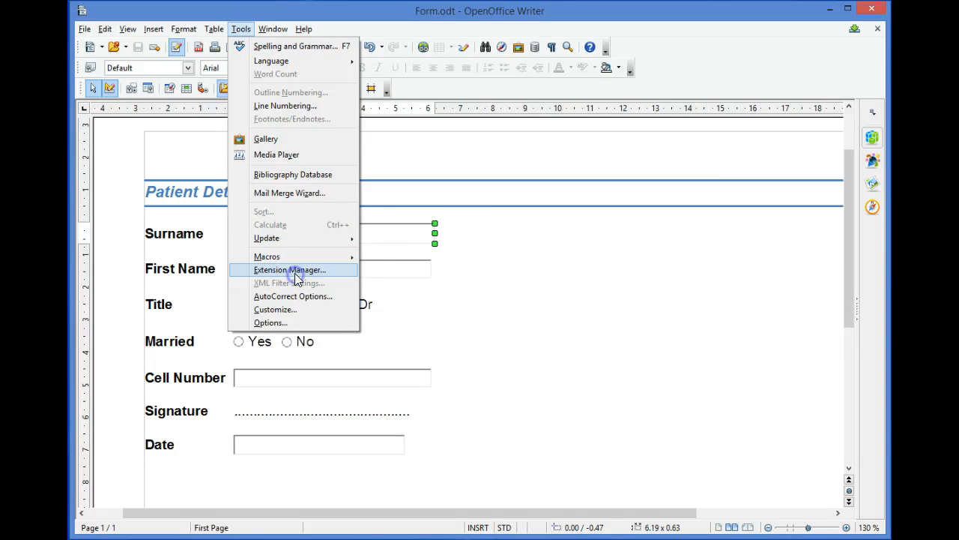
pyautogui.click(289, 270)
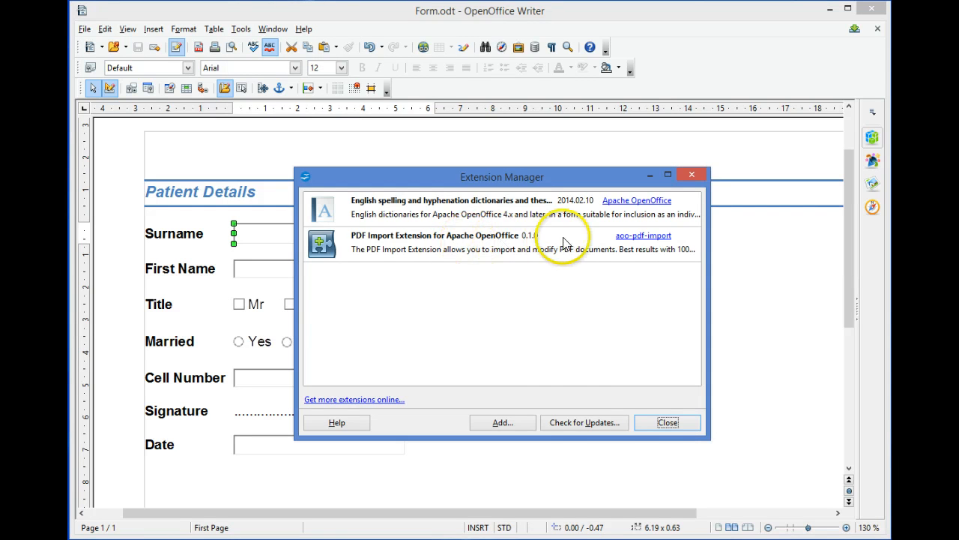
pyautogui.click(666, 422)
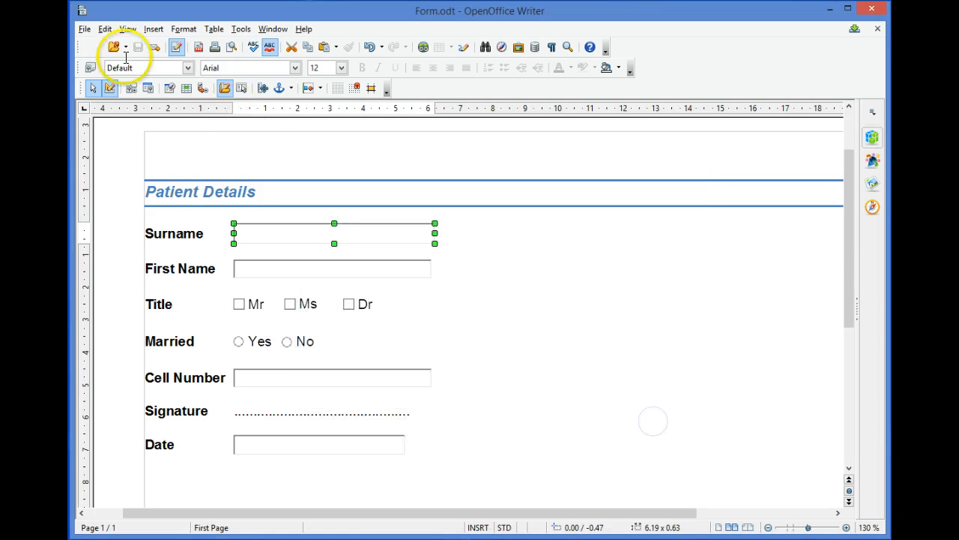
# Step: Open 'Patient Form - sarah' from the Grade 11 folder as read-only in Writer
pyautogui.click(84, 28)
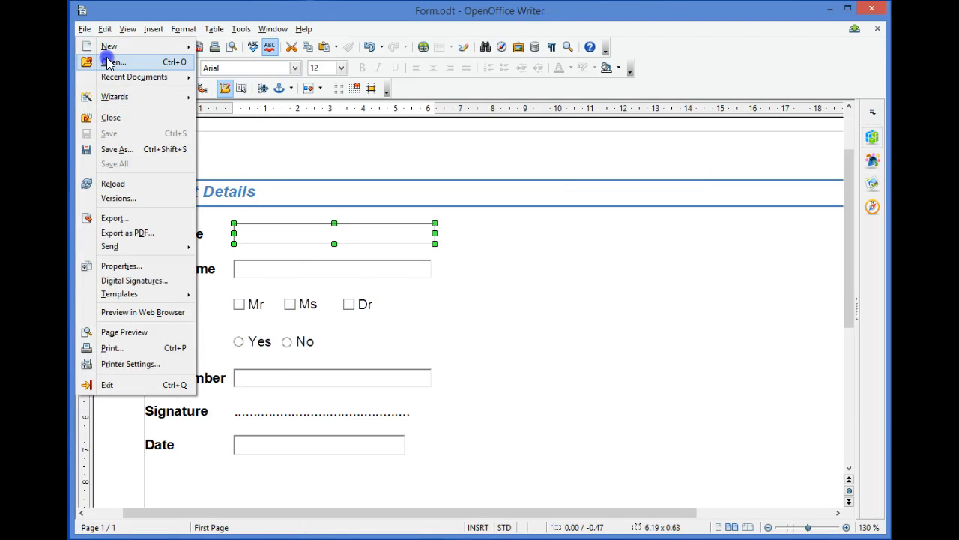
pyautogui.click(114, 61)
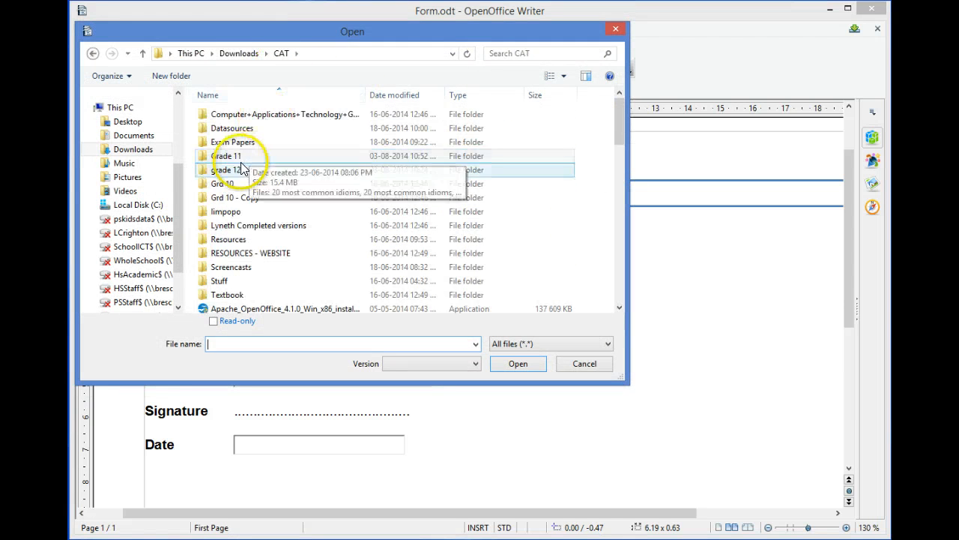
pyautogui.doubleClick(227, 169)
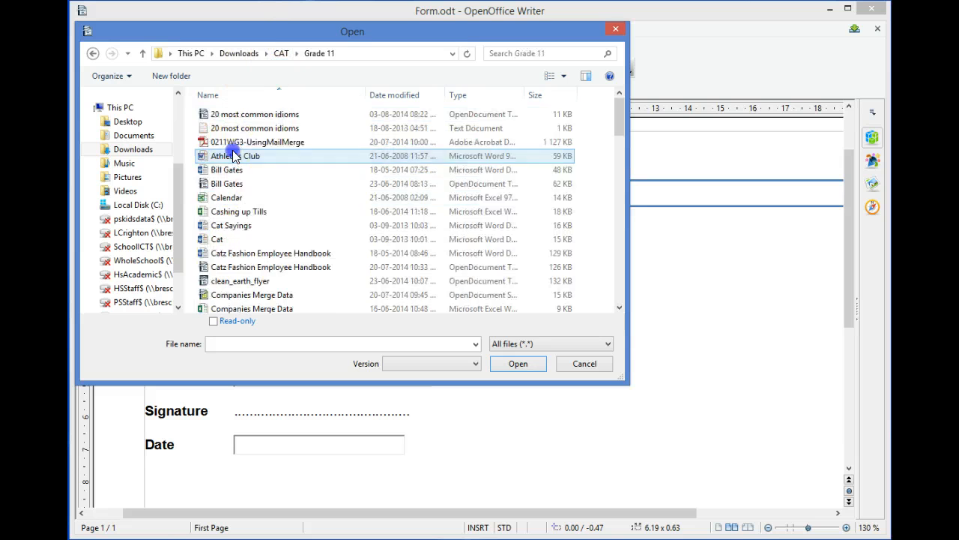
pyautogui.scroll(-3)
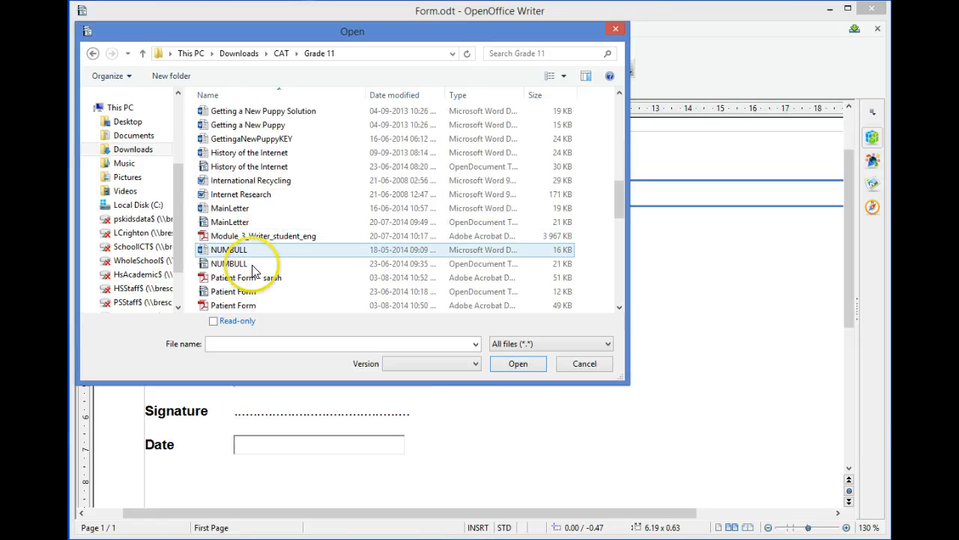
pyautogui.click(584, 363)
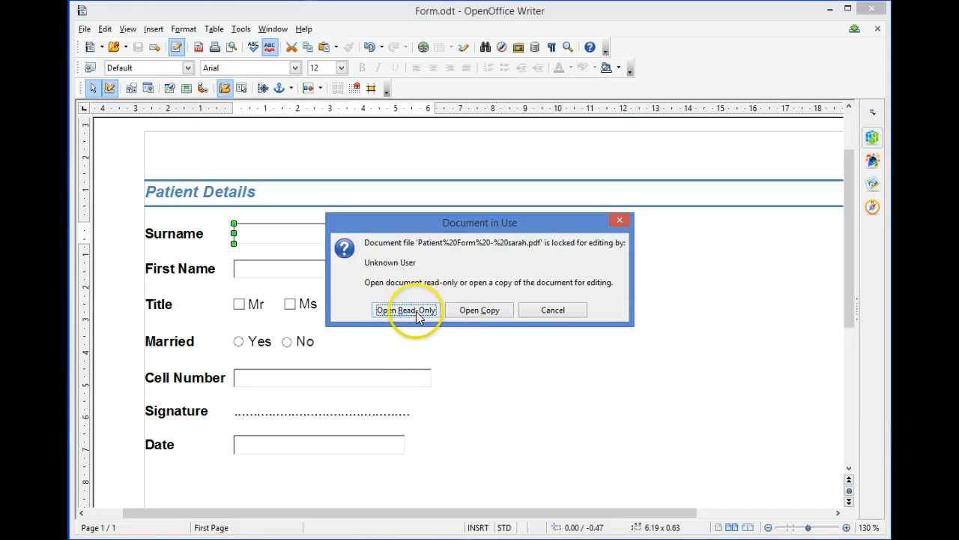
pyautogui.click(406, 309)
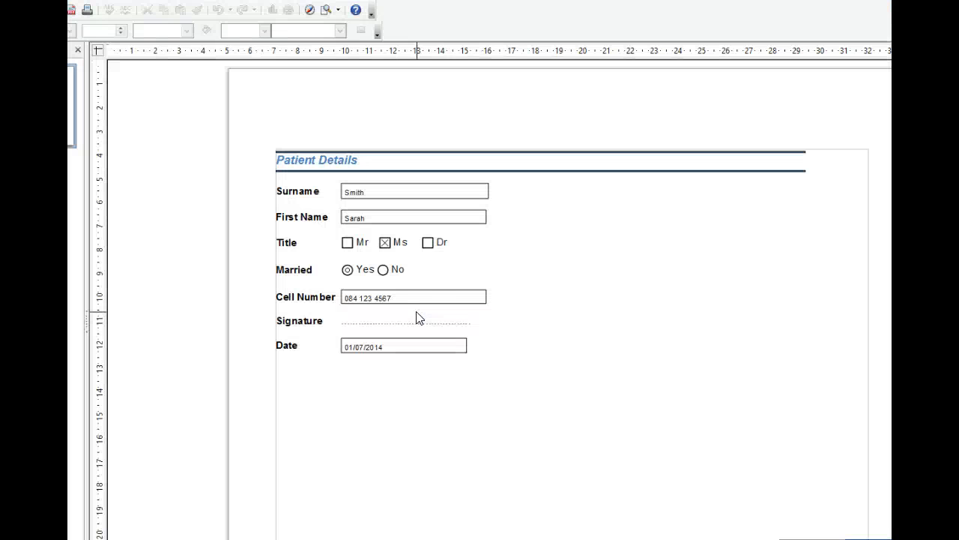
pyautogui.click(435, 297)
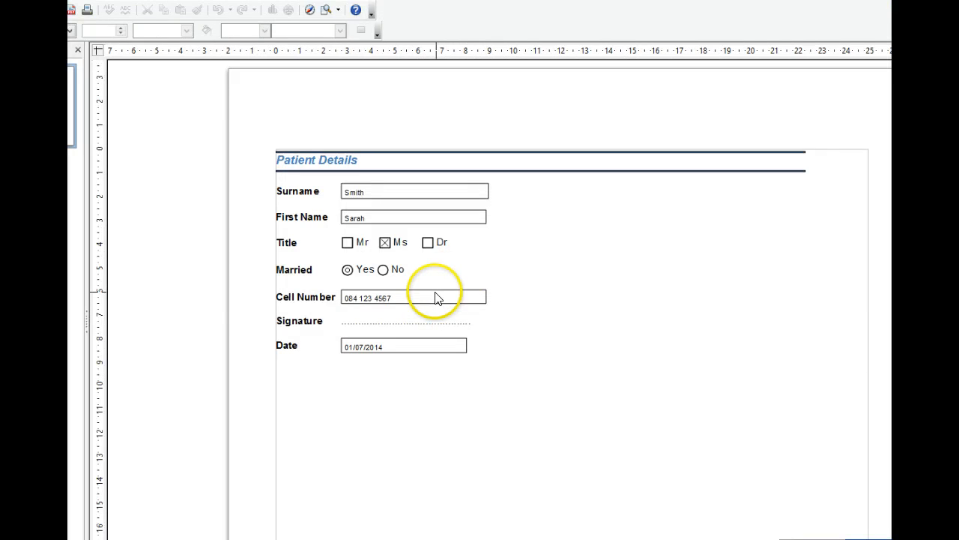